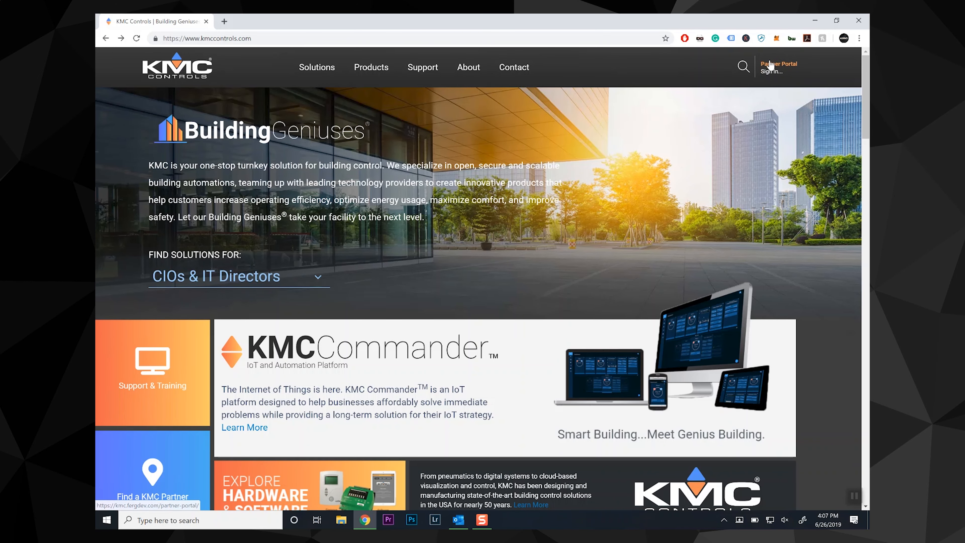
# Sign in to the partner portal with the test account and land on the dashboard.
pyautogui.click(770, 72)
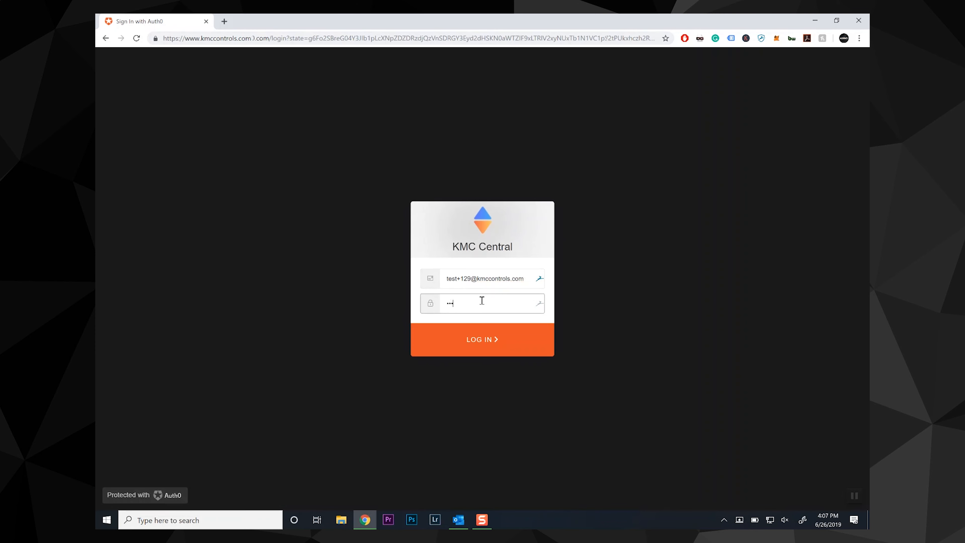
pyautogui.click(482, 340)
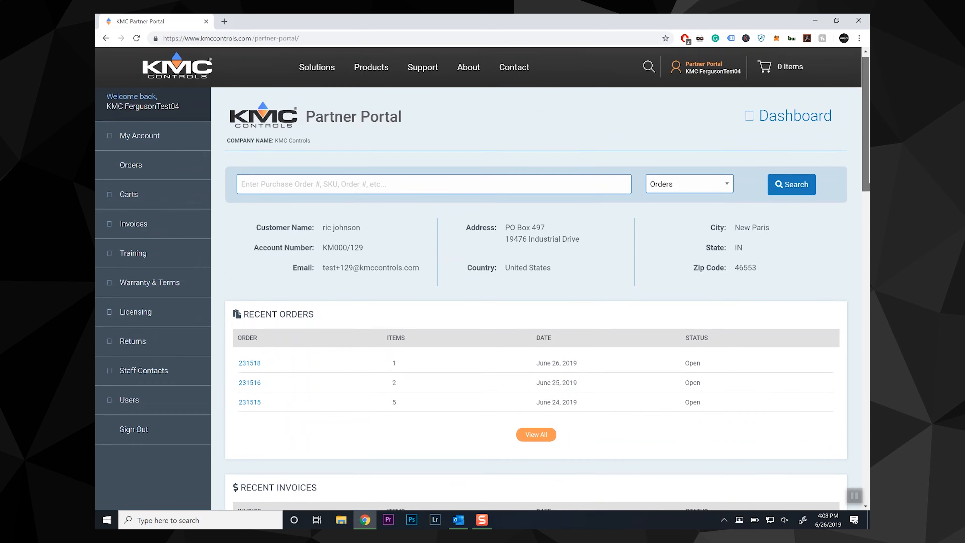
pyautogui.scroll(-3)
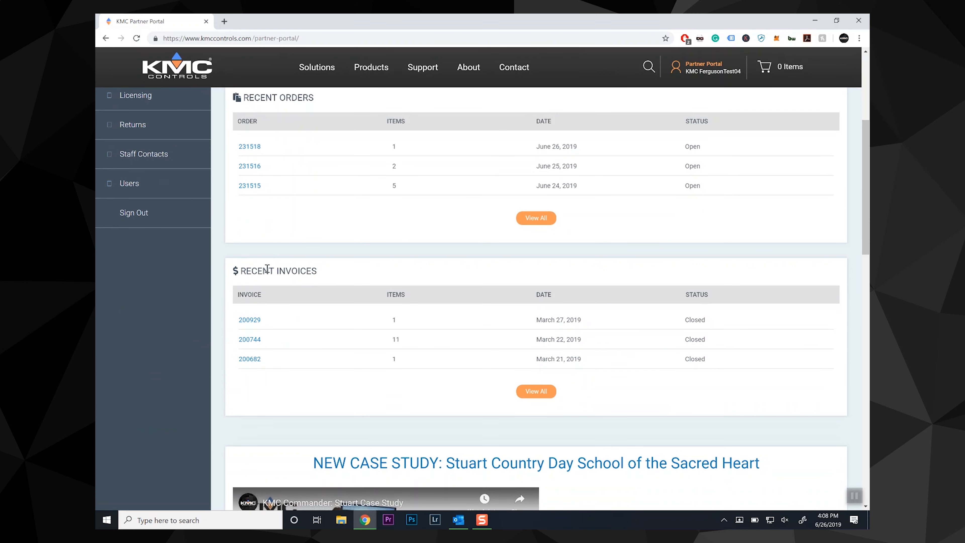
pyautogui.click(249, 320)
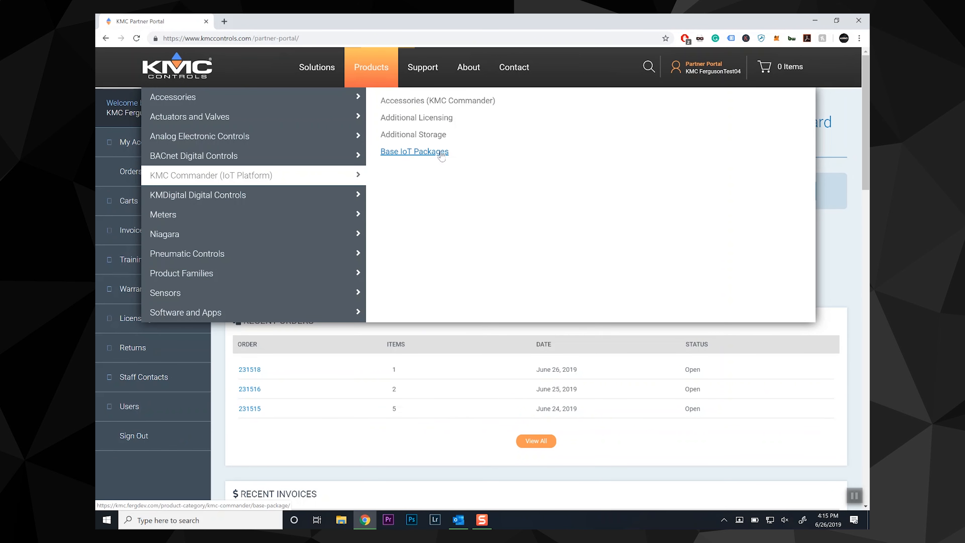
# Add the CMDR-V2-WIFI-BASE Commander Wi-Fi base bundle to the cart from Base IoT Packages.
pyautogui.click(414, 152)
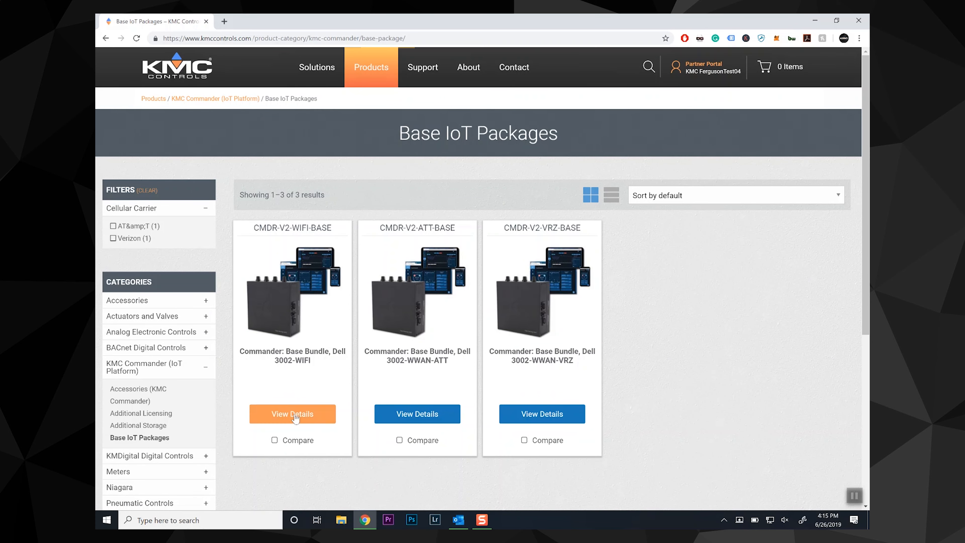
pyautogui.click(292, 414)
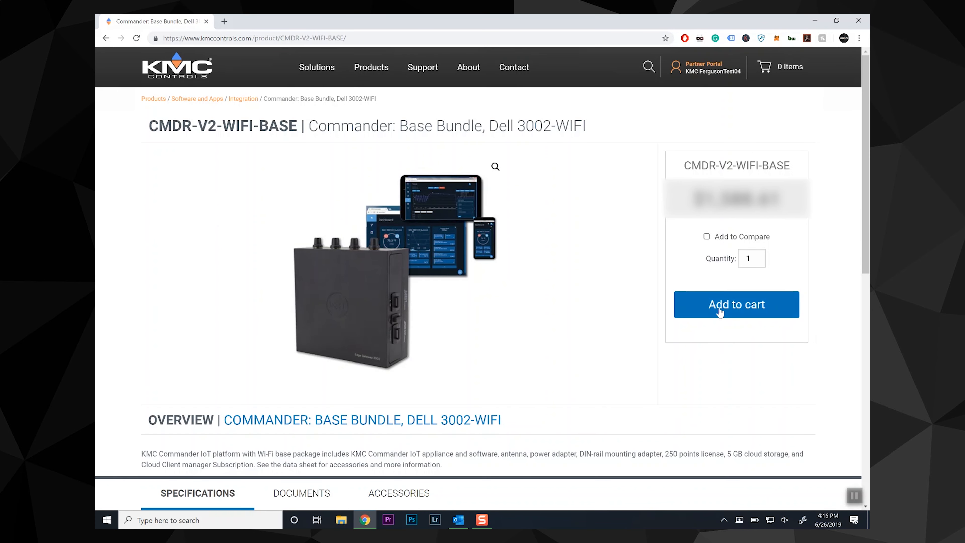
pyautogui.click(736, 304)
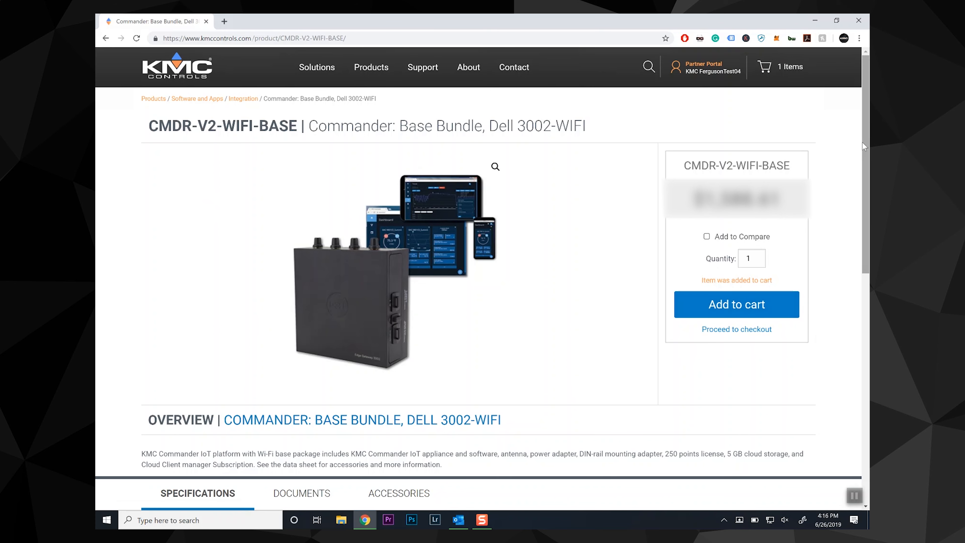
pyautogui.scroll(-3)
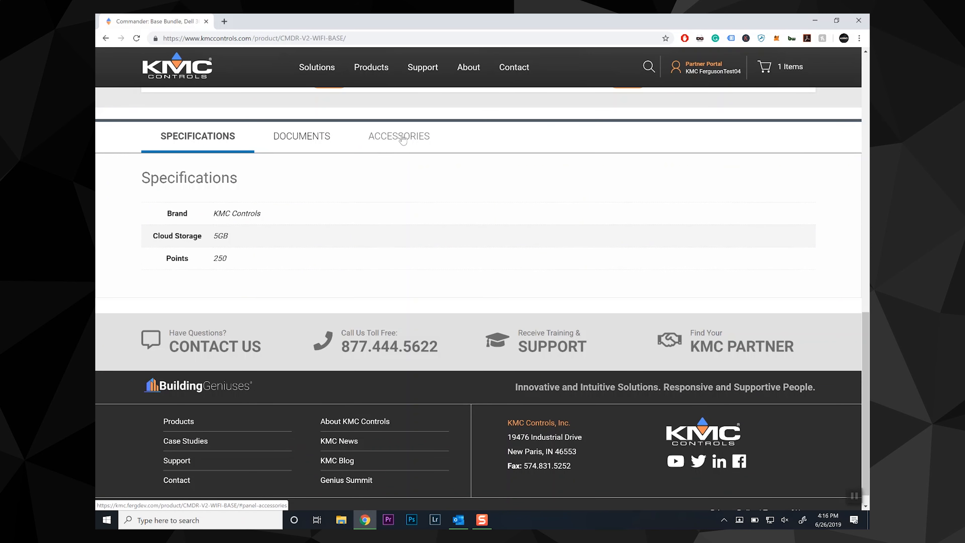
# Add the Dell GW3000 Din Mount accessory to the cart and preview the cart.
pyautogui.click(399, 136)
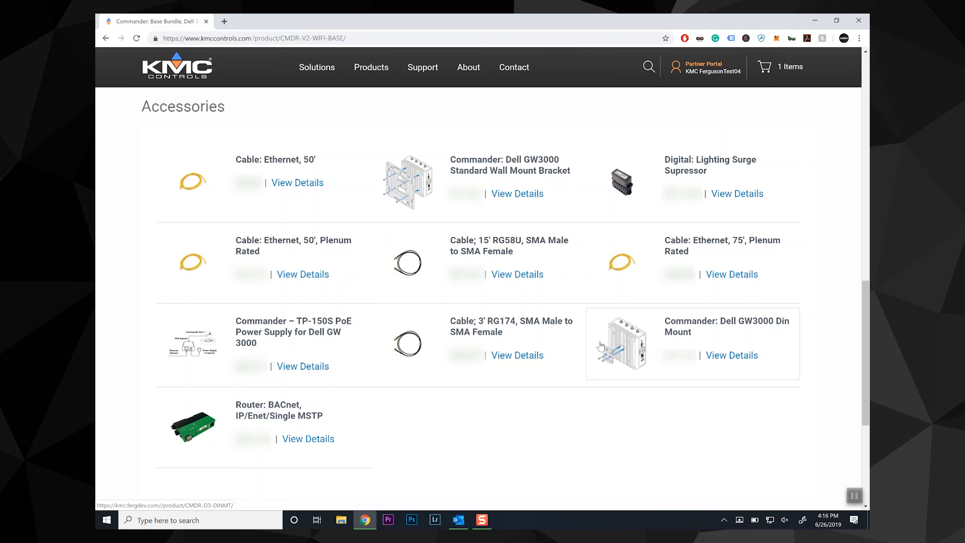
pyautogui.click(732, 355)
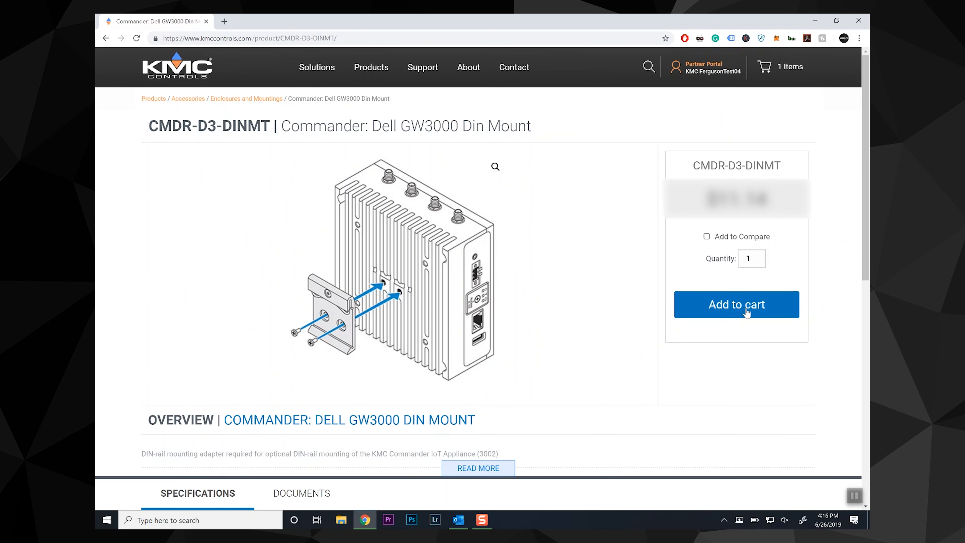
pyautogui.click(736, 304)
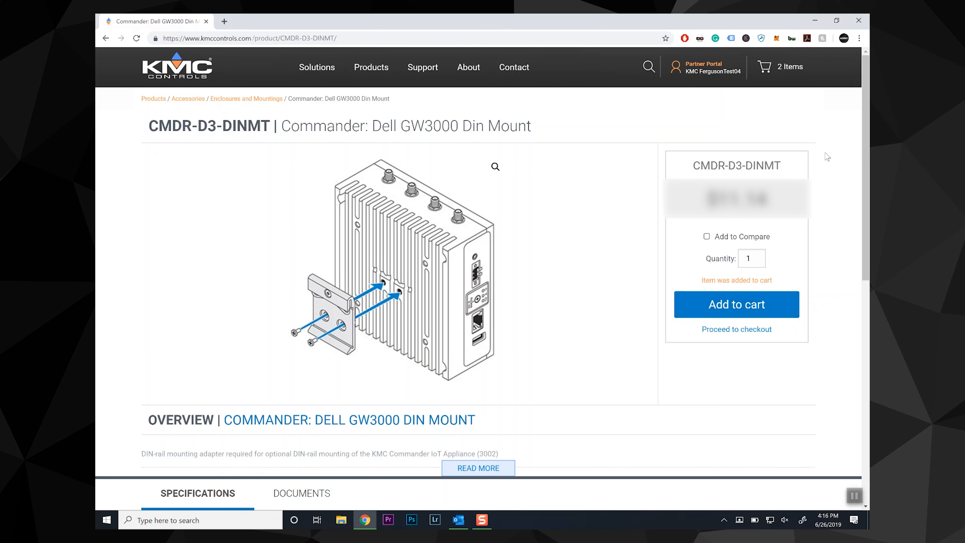
pyautogui.click(780, 67)
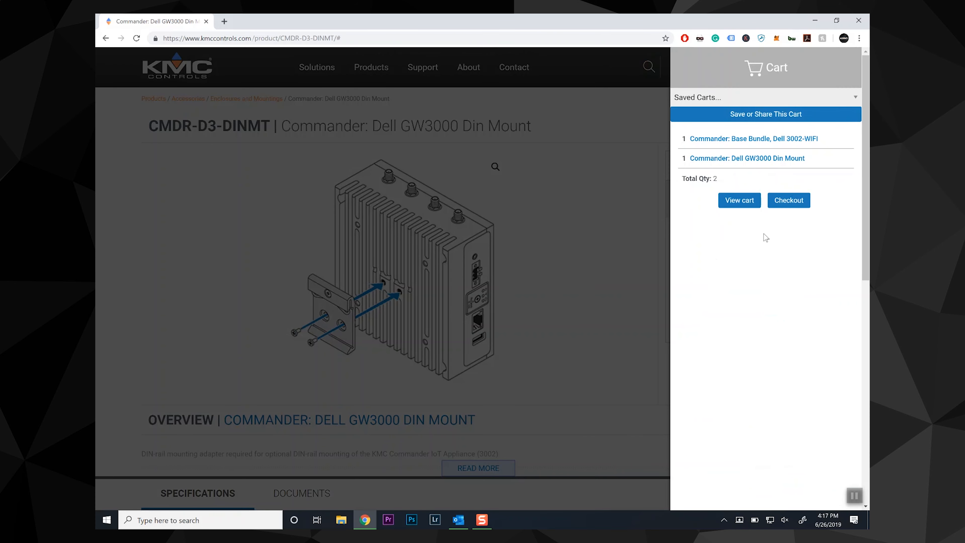
# Quickshop part BAC-5051E, quantity 1, into the cart from the full cart page.
pyautogui.click(738, 200)
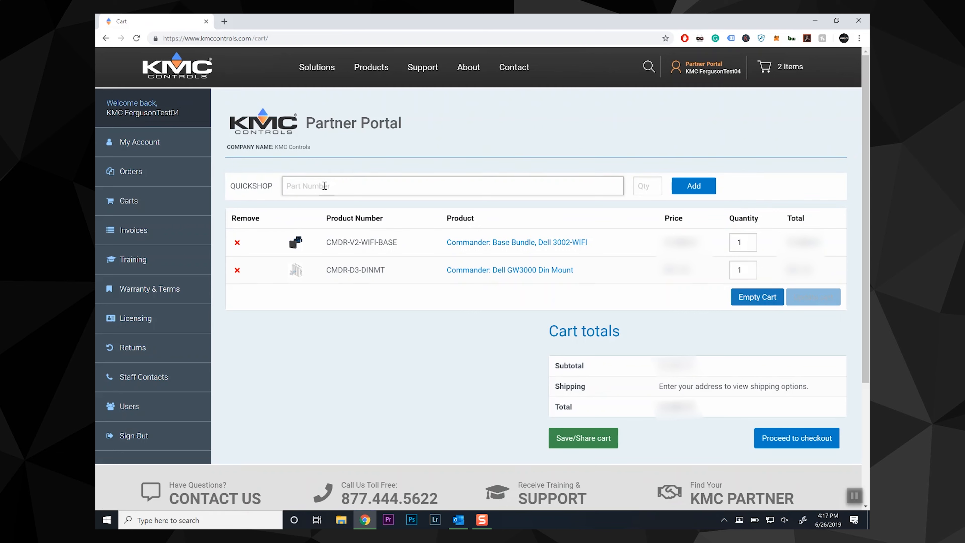
pyautogui.write('BAC-5051E')
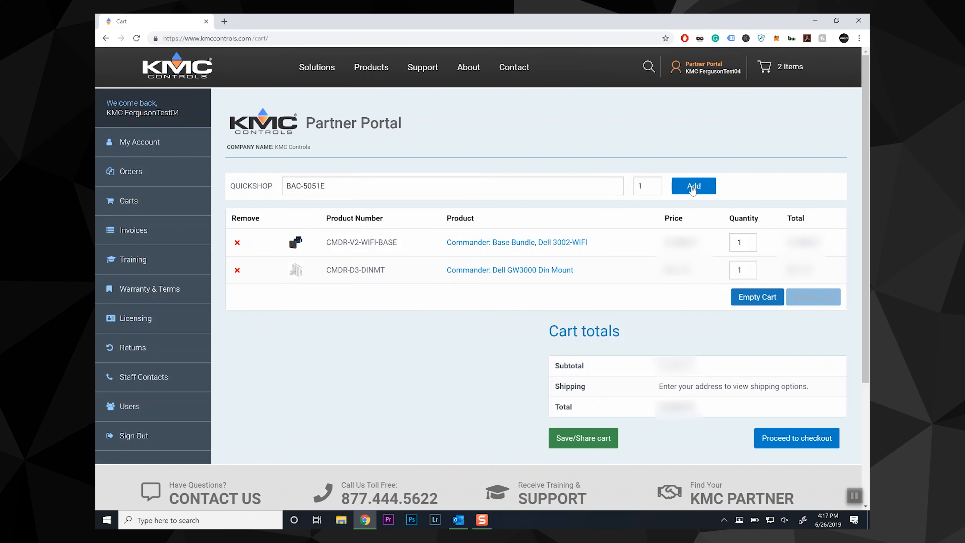
pyautogui.click(692, 186)
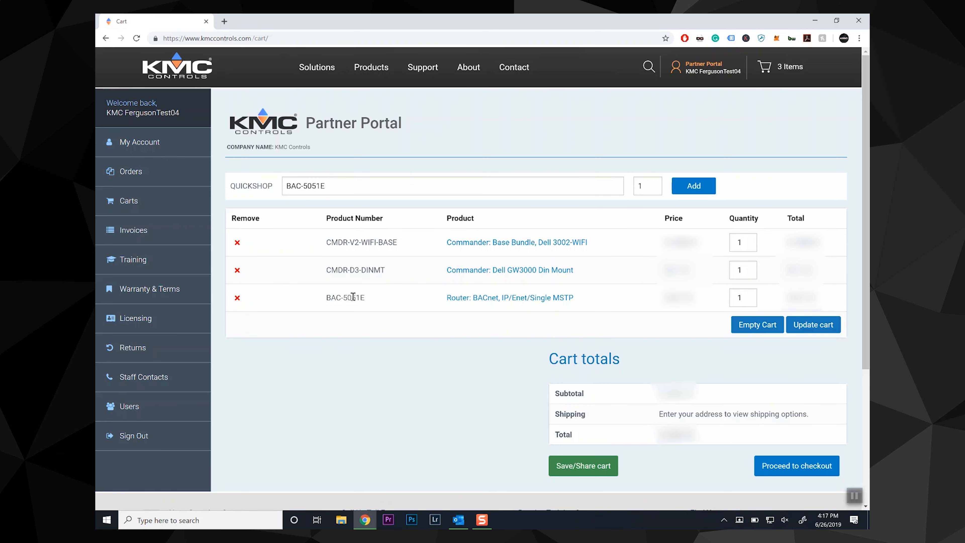
pyautogui.moveTo(796, 465)
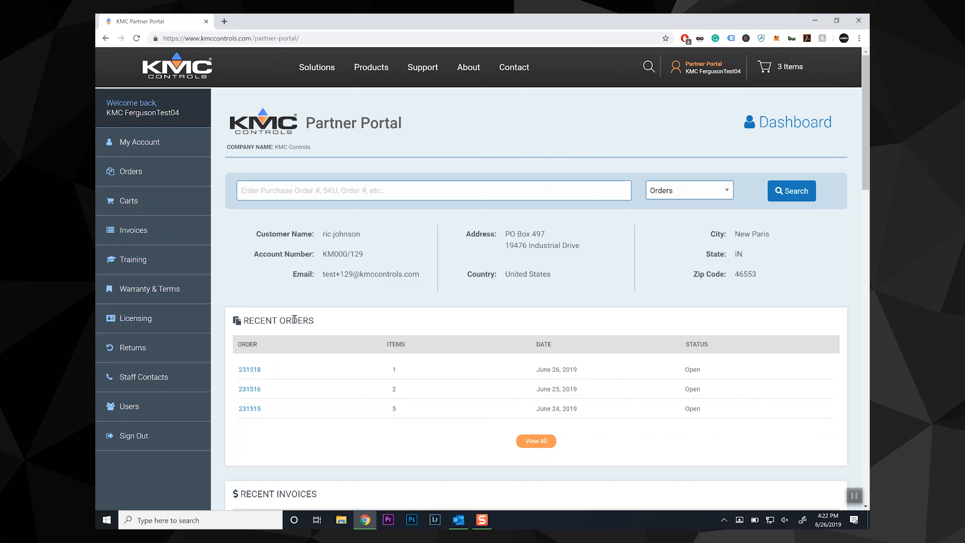
# Show the Manage Users list with each user's company, role and active status.
pyautogui.click(131, 406)
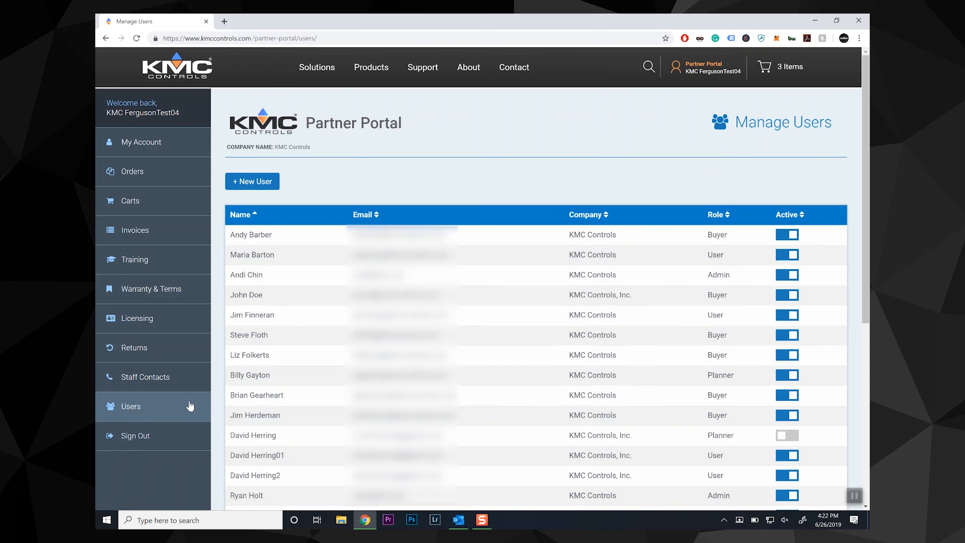
pyautogui.moveTo(268, 294)
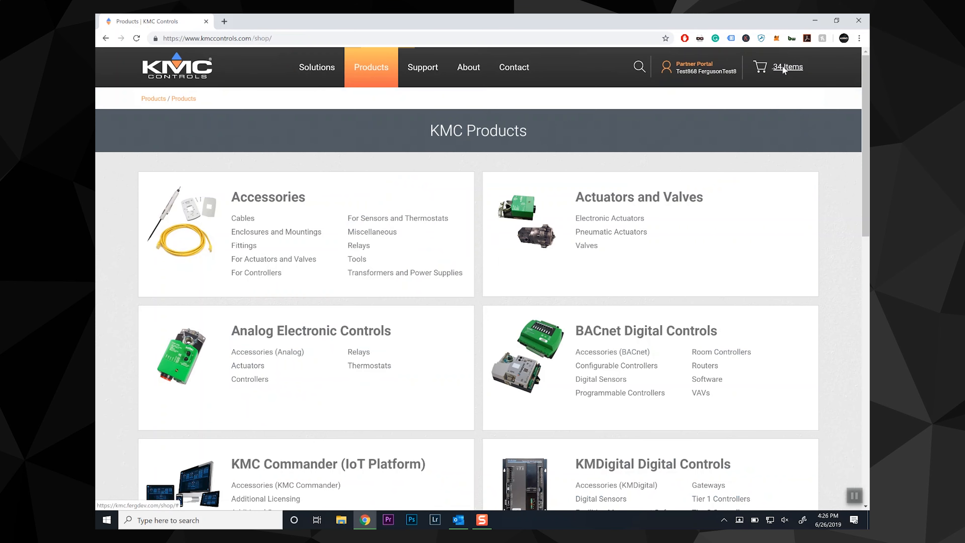
# Review the full cart totals, use Save/Share cart, and proceed to checkout.
pyautogui.click(786, 67)
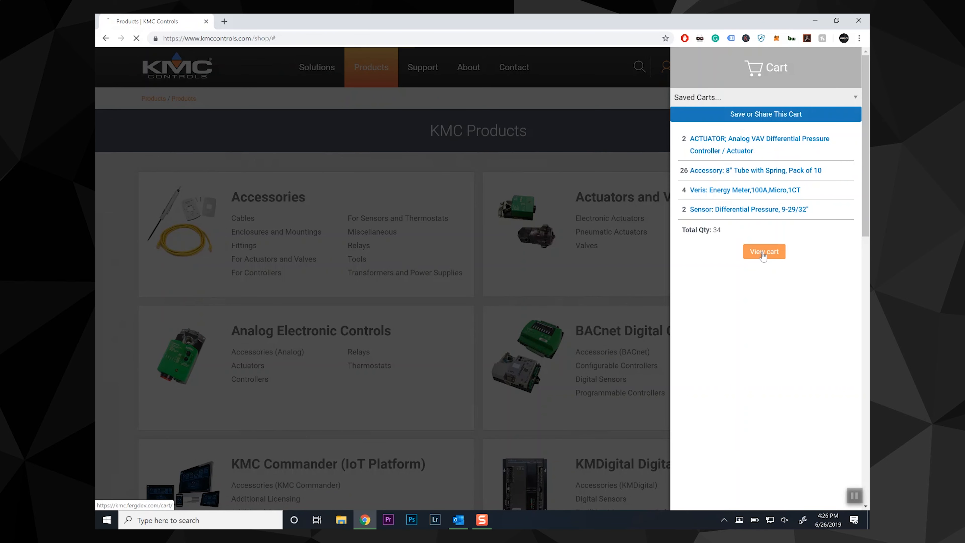
pyautogui.click(763, 251)
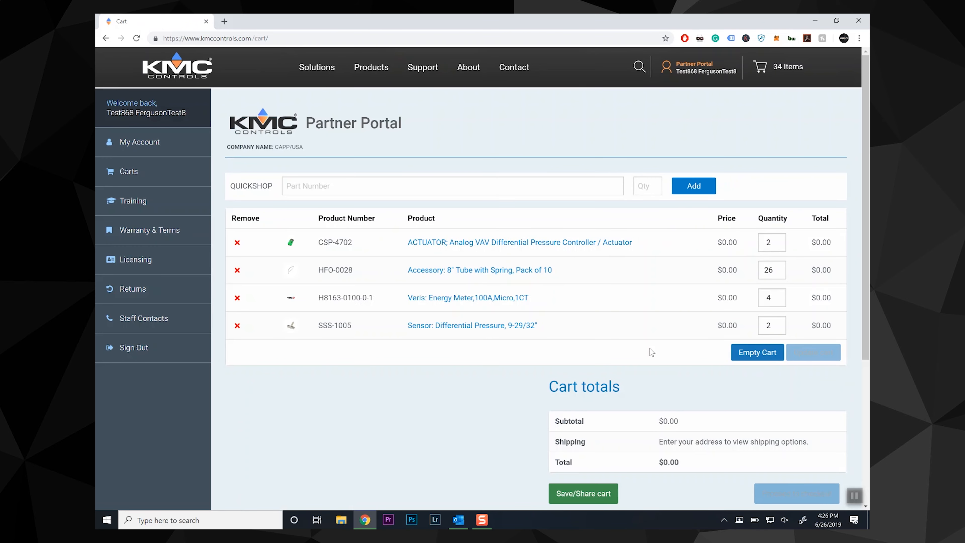
pyautogui.scroll(-3)
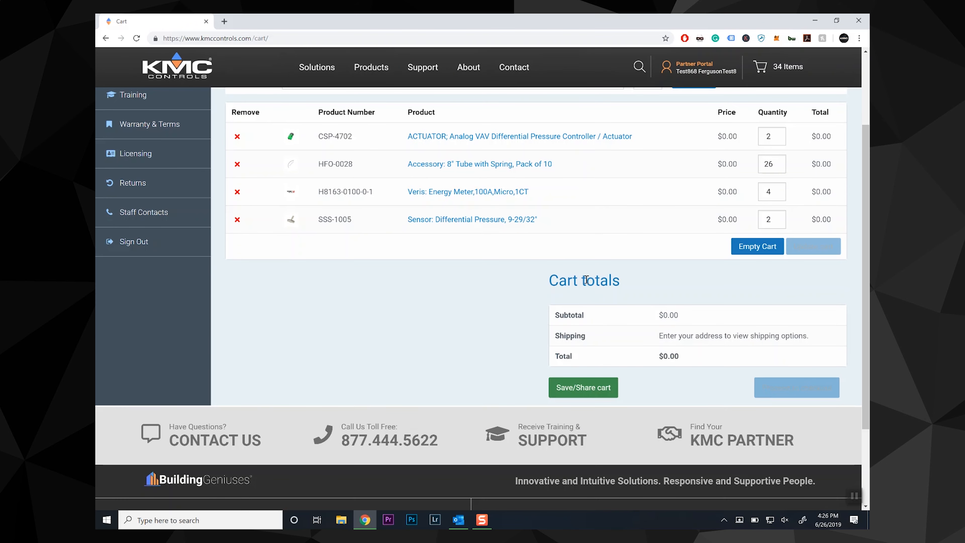
pyautogui.moveTo(597, 391)
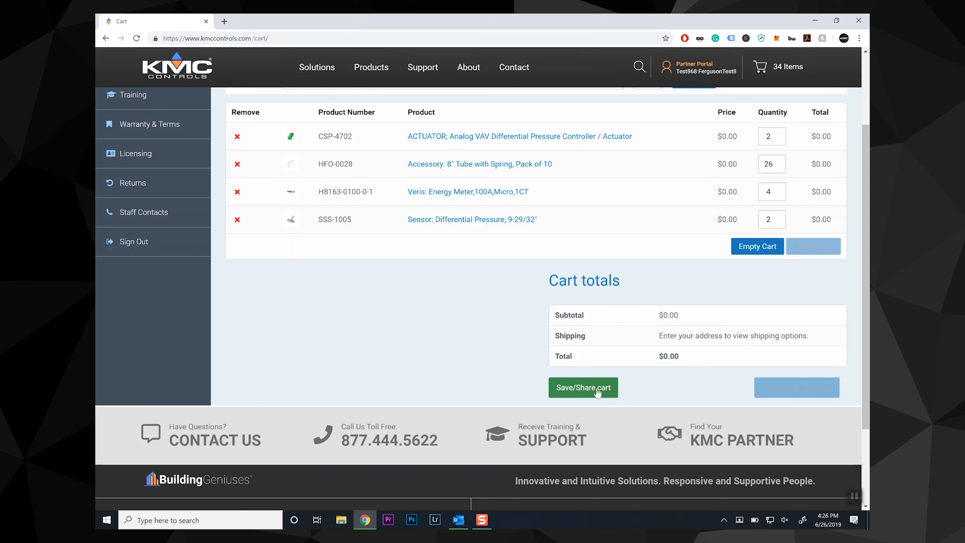
pyautogui.click(582, 387)
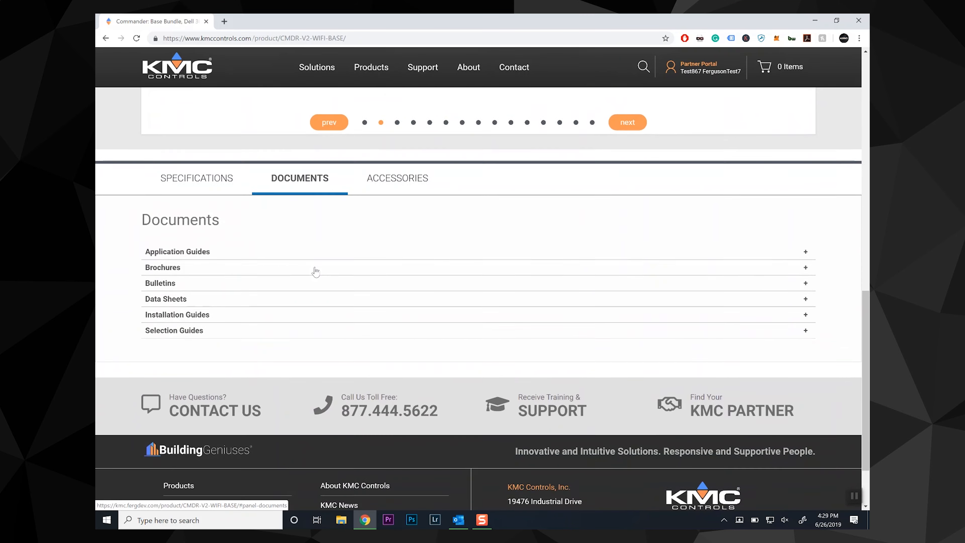
pyautogui.click(177, 251)
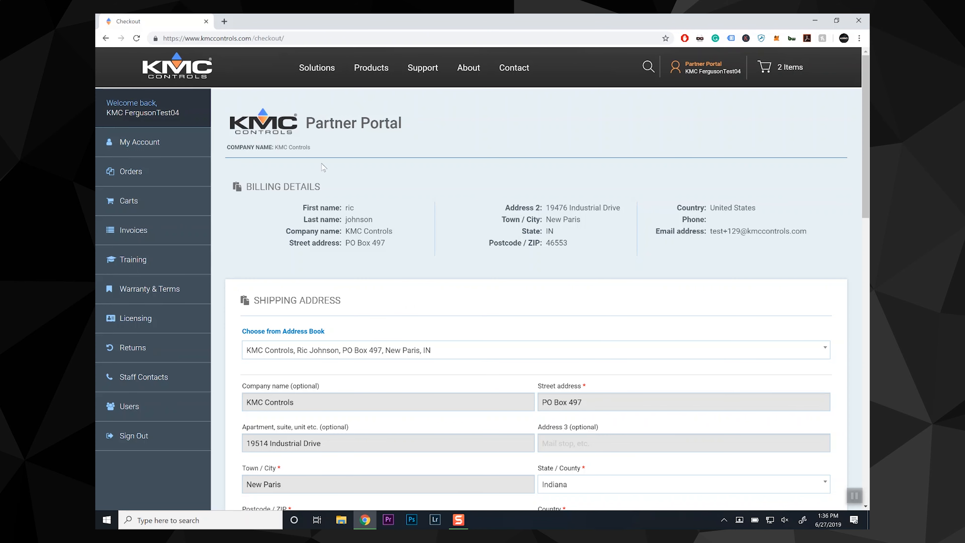
pyautogui.moveTo(323, 264)
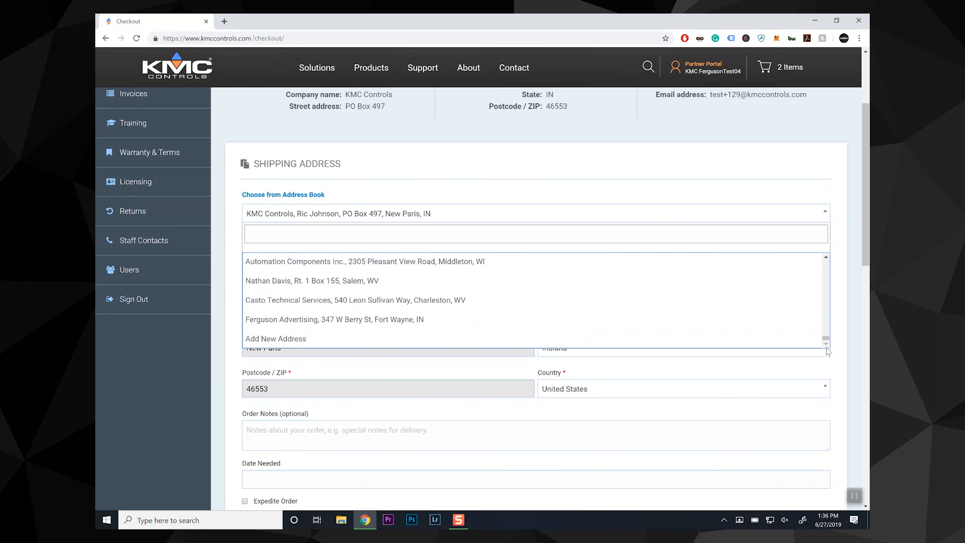
# Choose a shipping address from the saved address book on the checkout page.
pyautogui.click(276, 338)
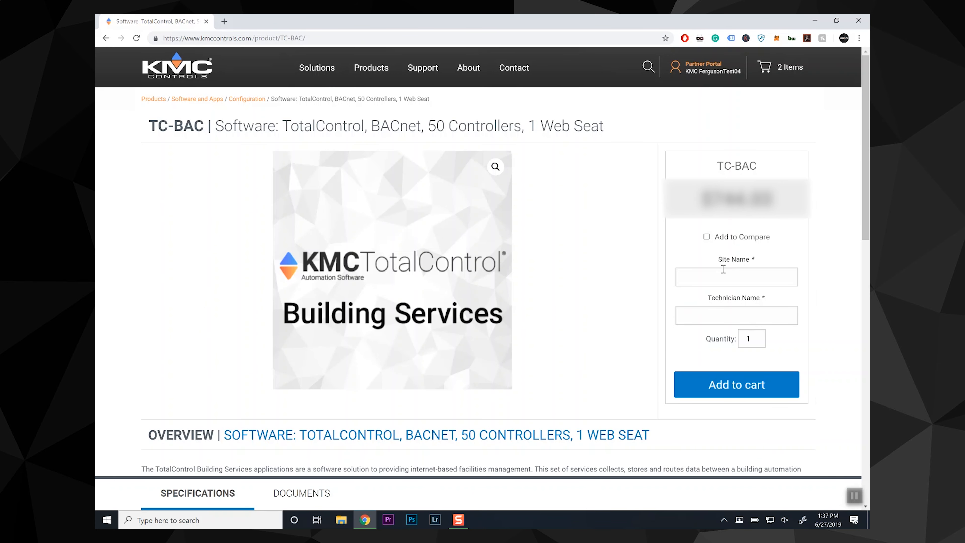
# Enter 'KMC Controls' as the Site Name on the TC-BAC product page.
pyautogui.write('K')
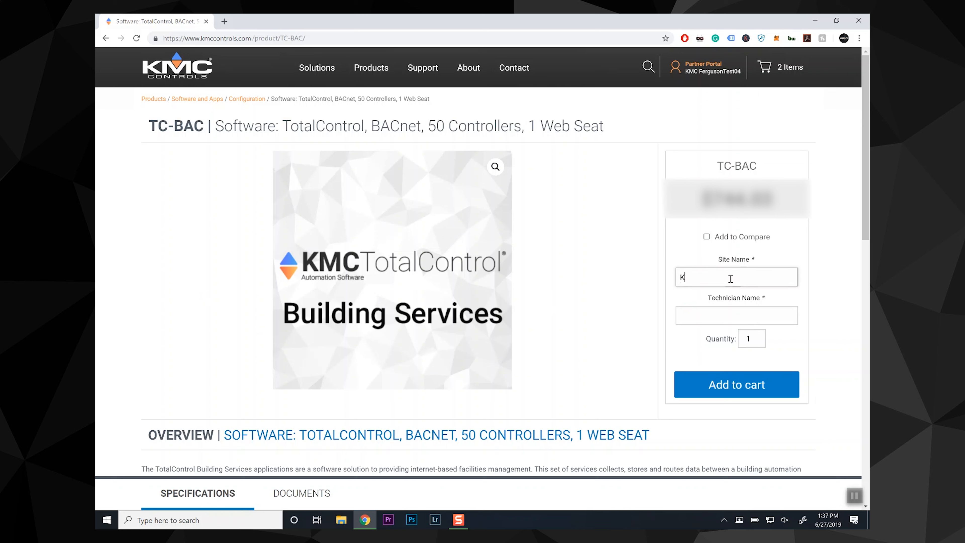
pyautogui.write('MC Controls')
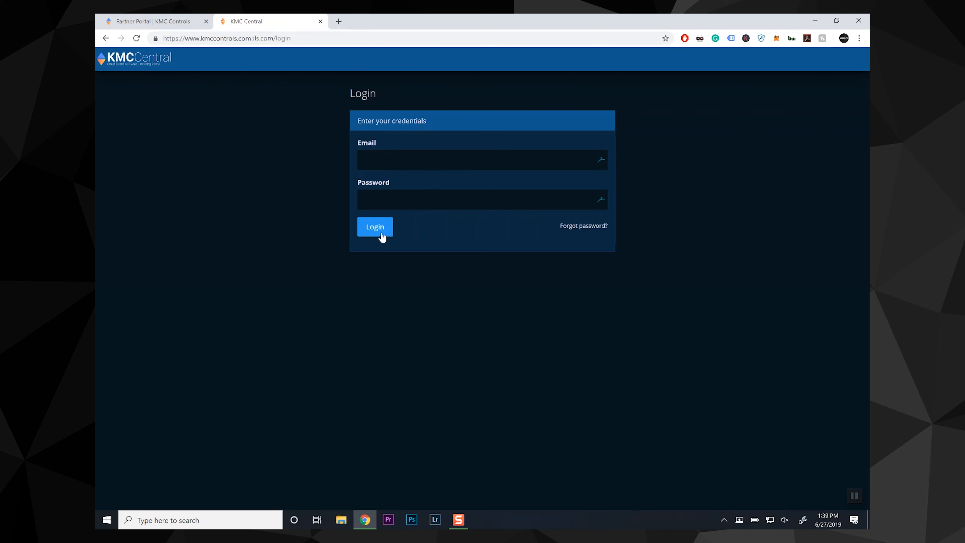
# Return to the dashboard and launch the KMC Central licensing login in a new tab.
pyautogui.click(375, 227)
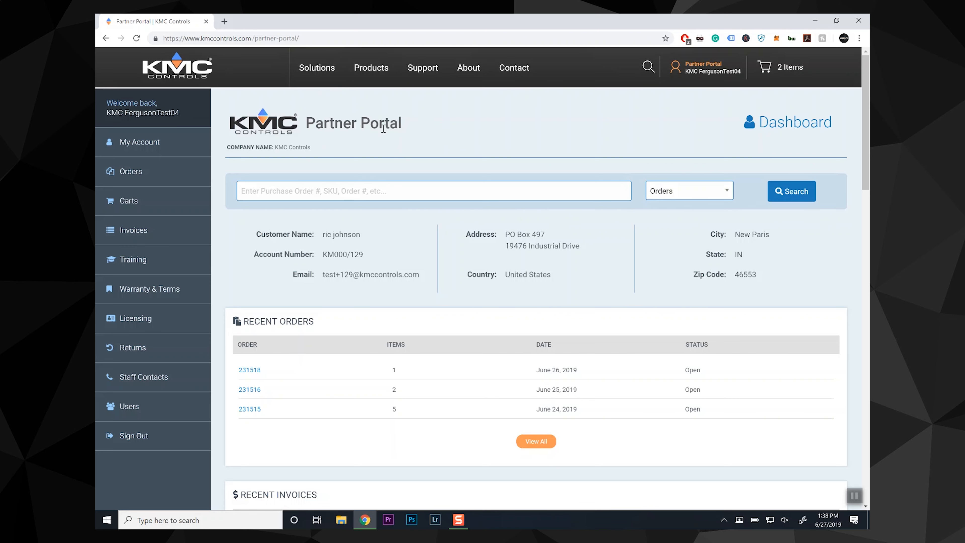
pyautogui.moveTo(137, 319)
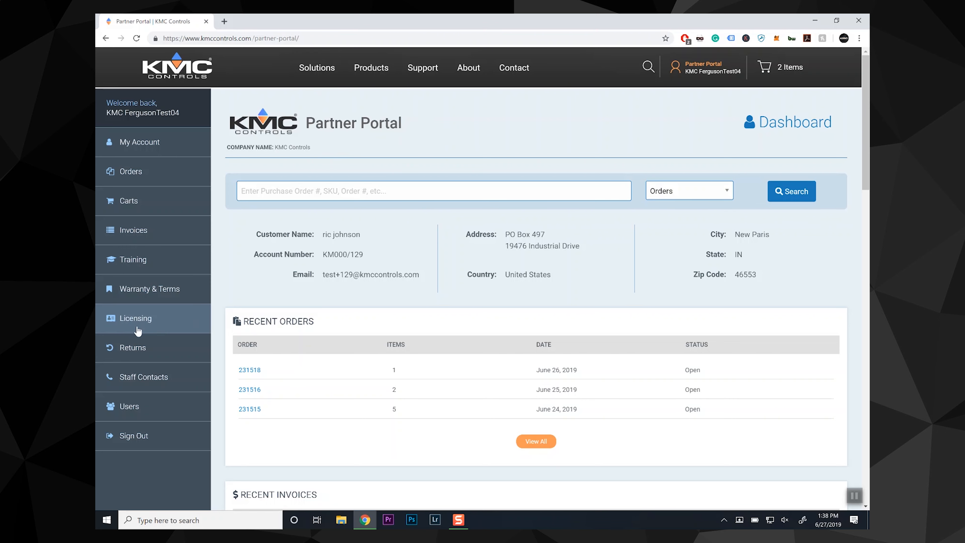
pyautogui.click(135, 318)
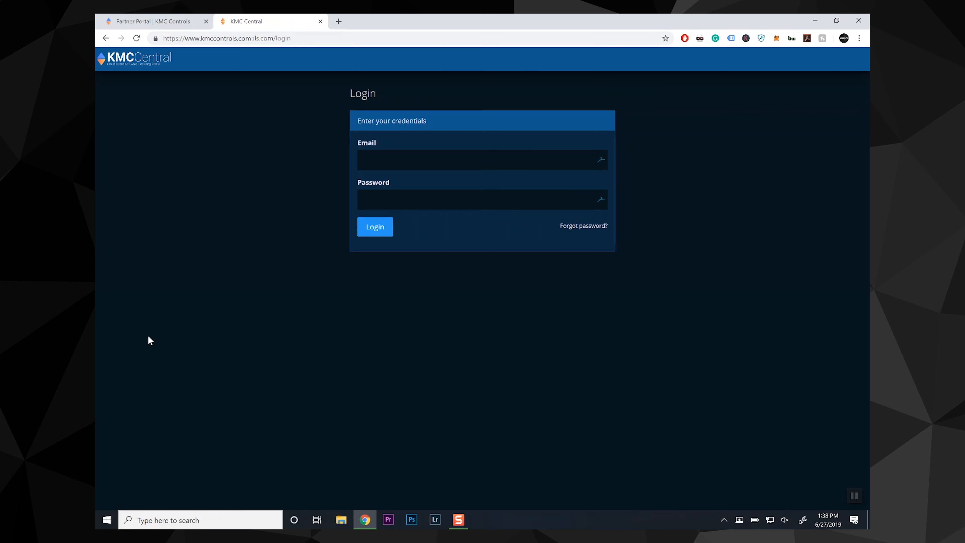
pyautogui.moveTo(116, 56)
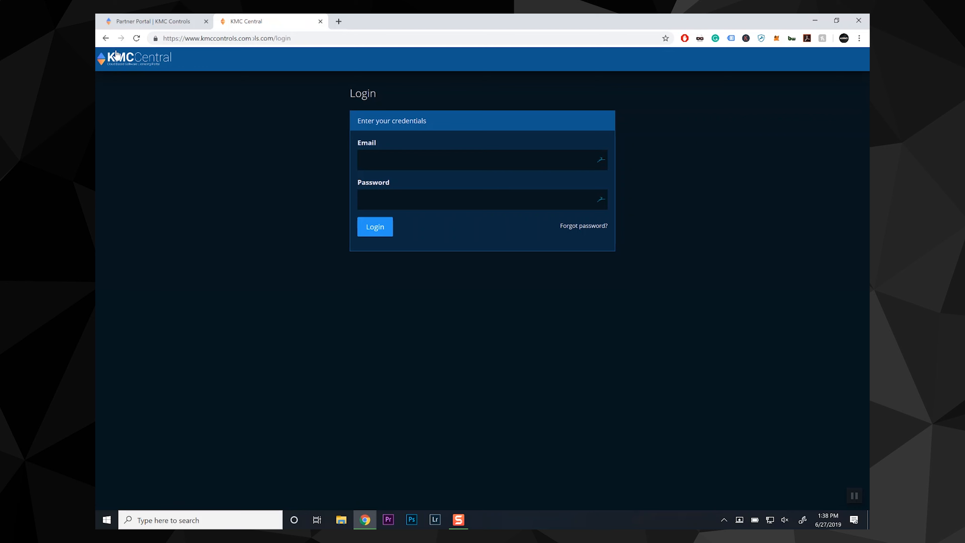